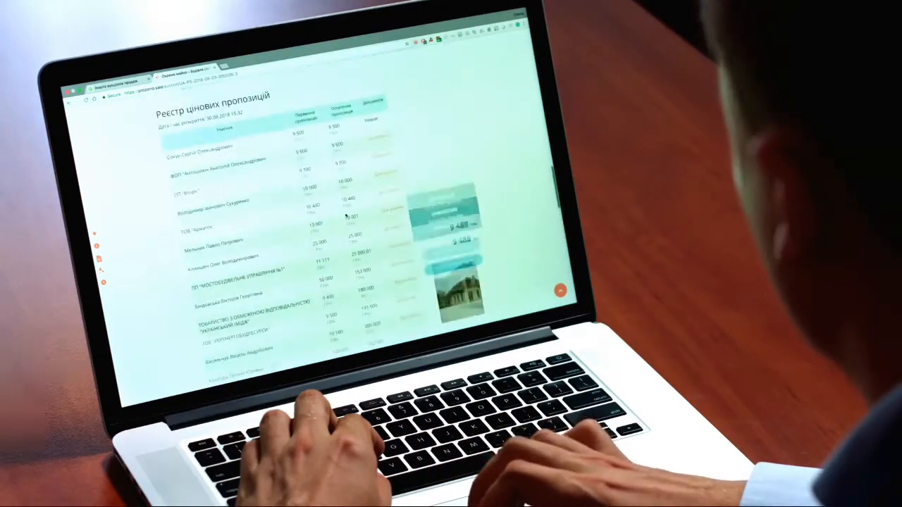
pyautogui.scroll(-3)
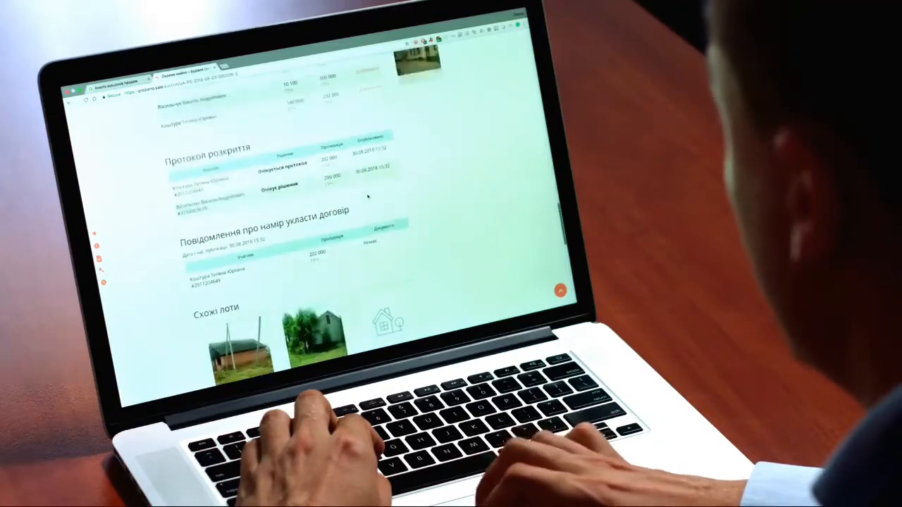